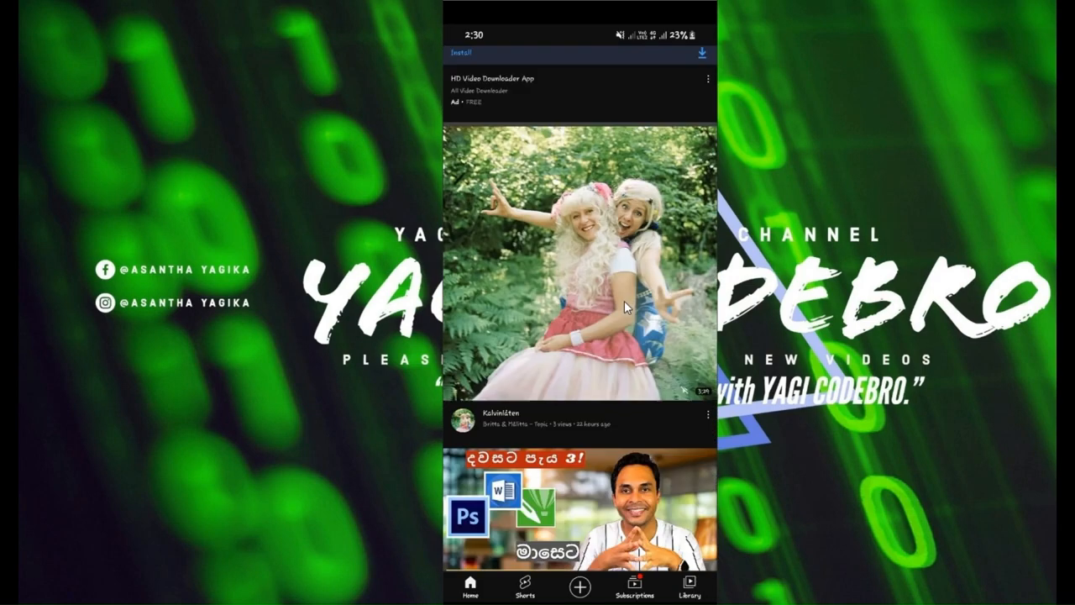
Scroll the 'scrcpy android' search results, with the scrcpy GitHub repository listed first
scroll("down", 3)
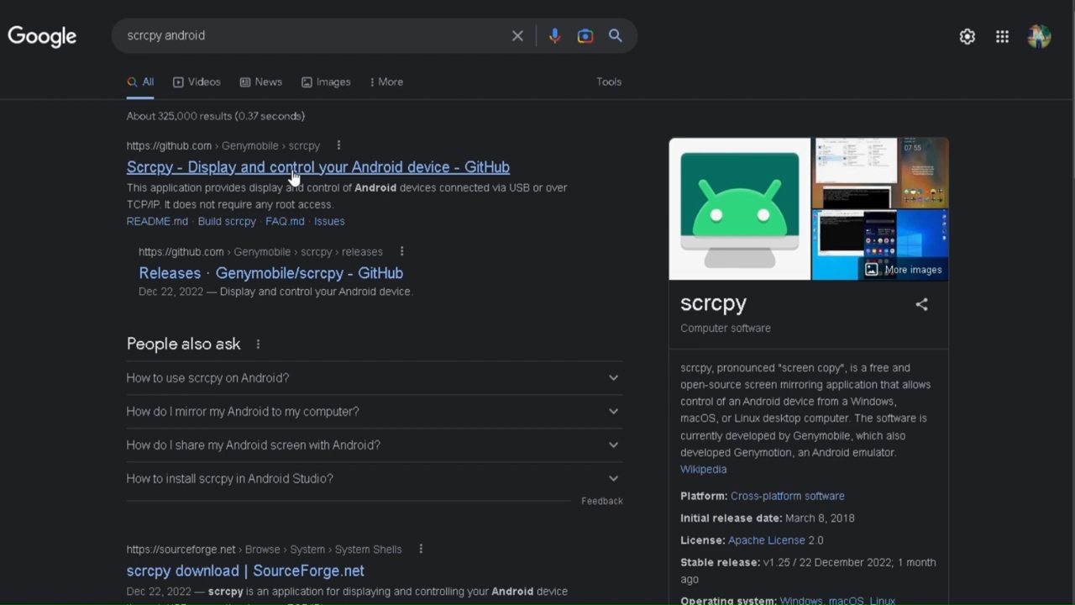
Open the Genymobile/scrcpy GitHub result and scroll down its file list to release v1.25
left_click(317, 166)
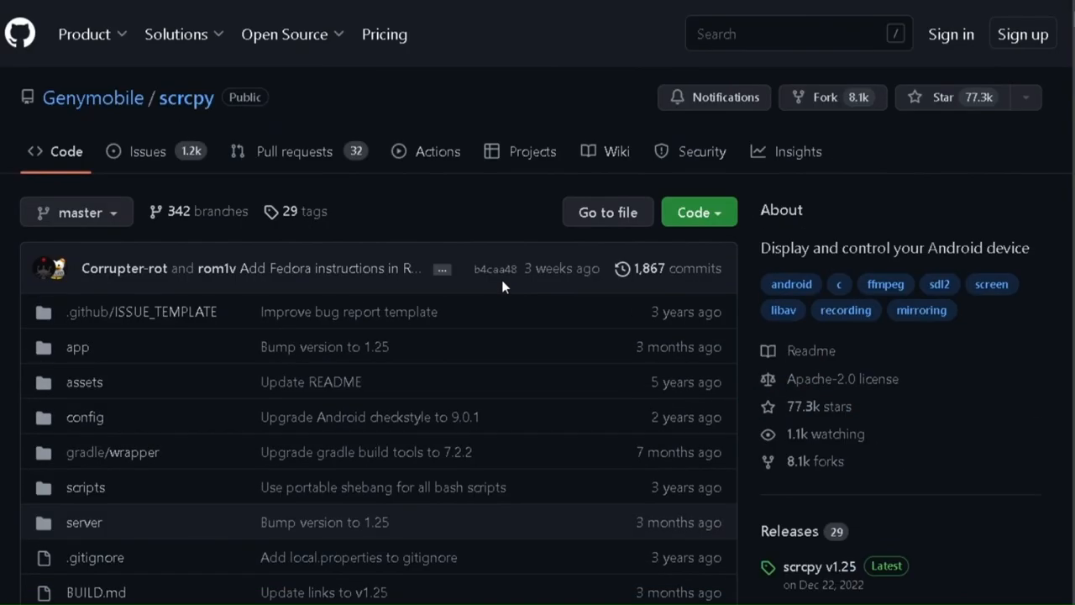
scroll("down", 3)
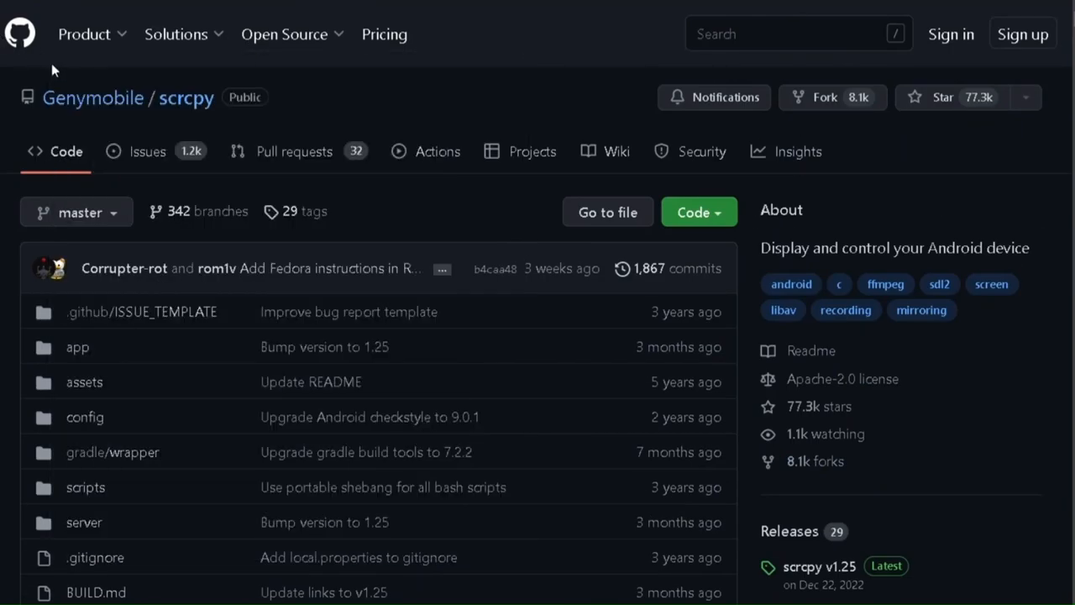
mouse_move(185, 97)
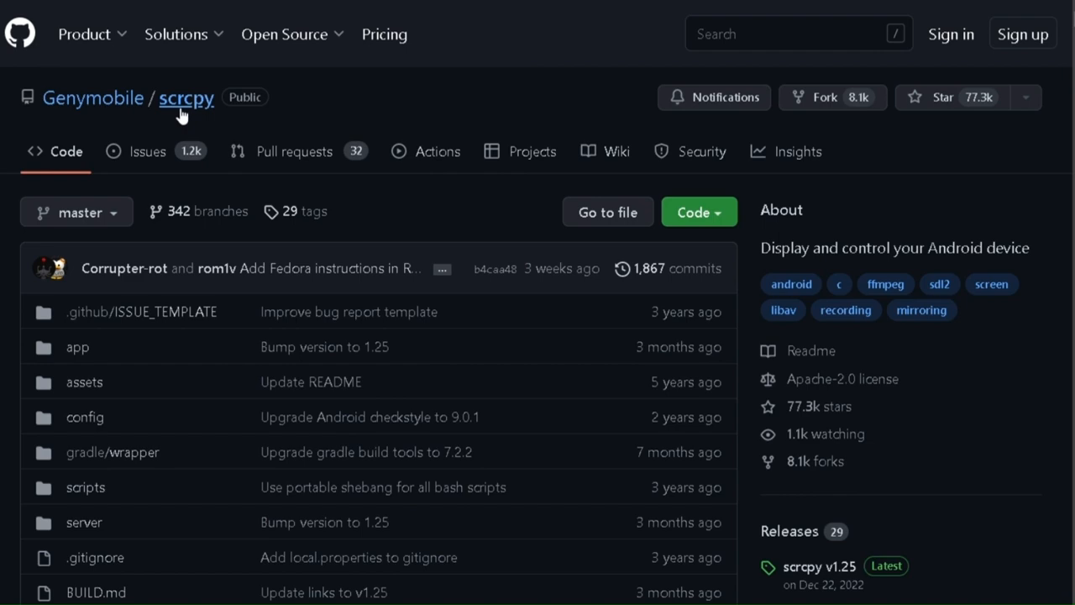
scroll("down", 3)
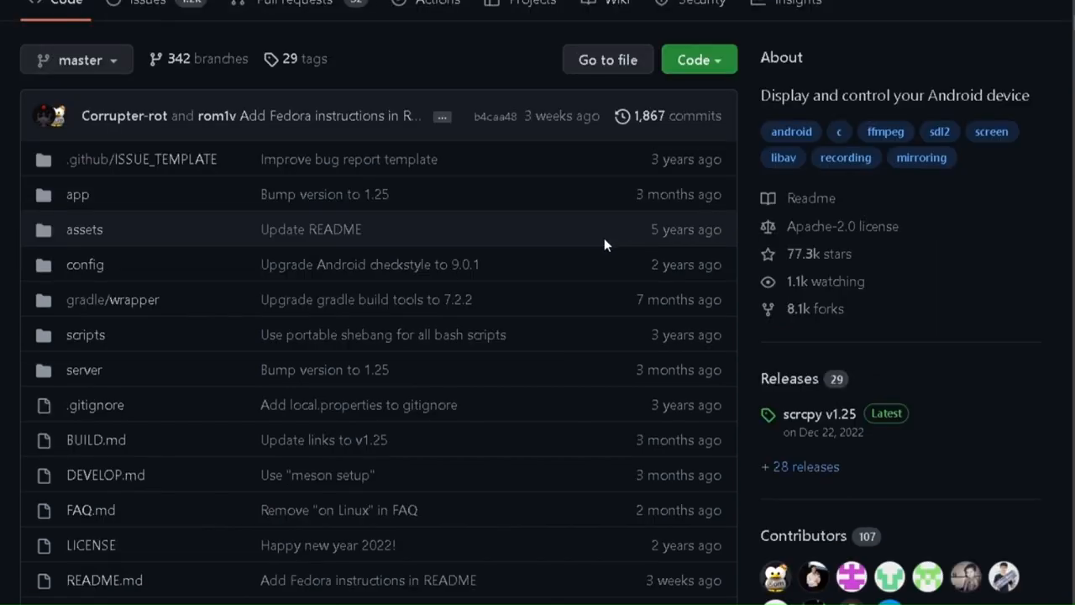
Scroll to the README and highlight its performance and quality focus points
scroll("down", 3)
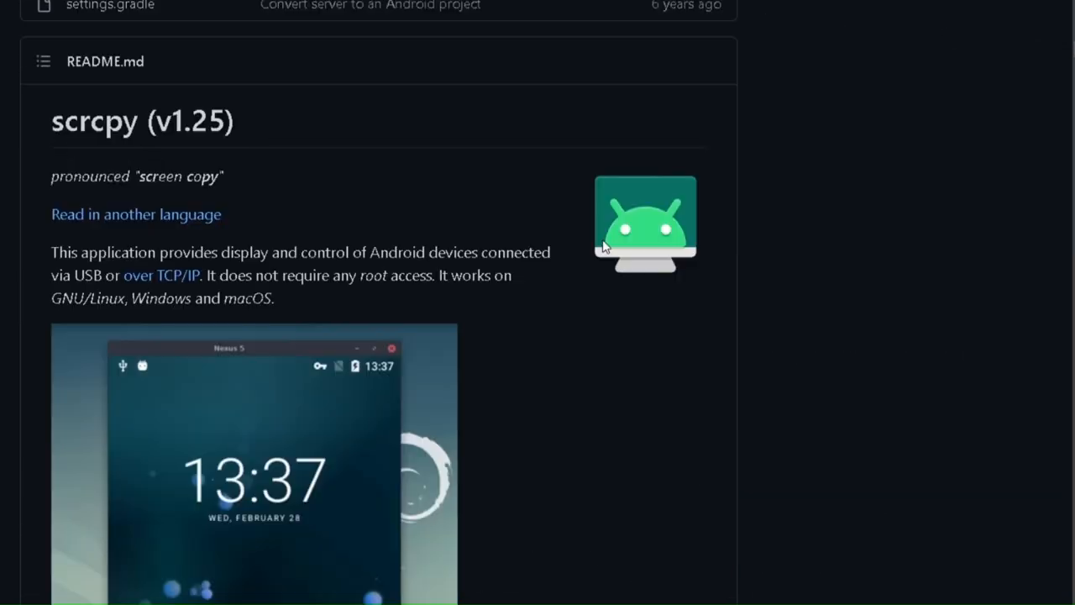
scroll("down", 3)
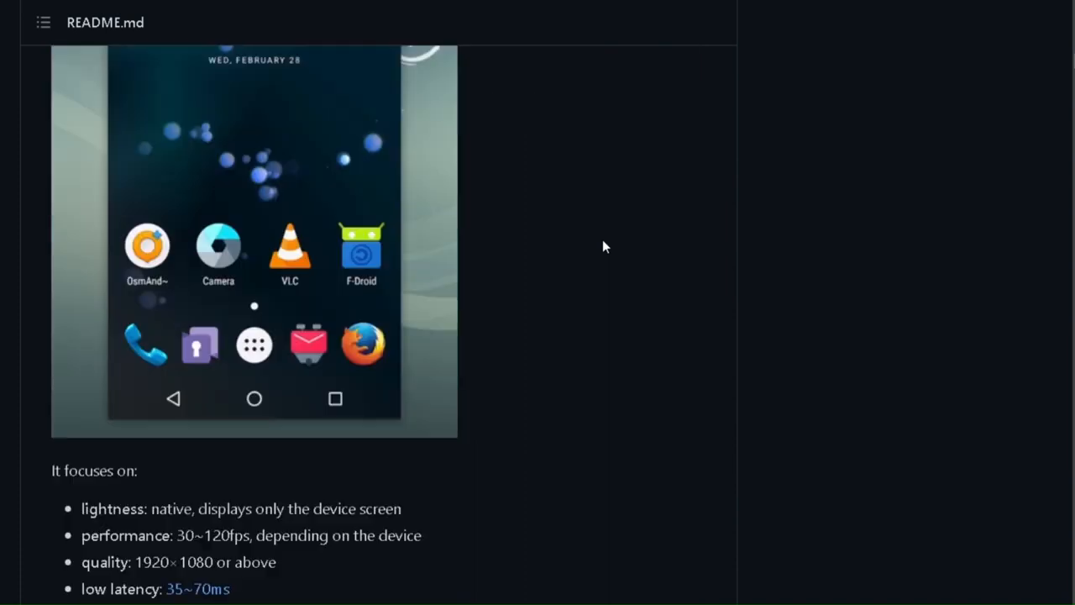
scroll("down", 3)
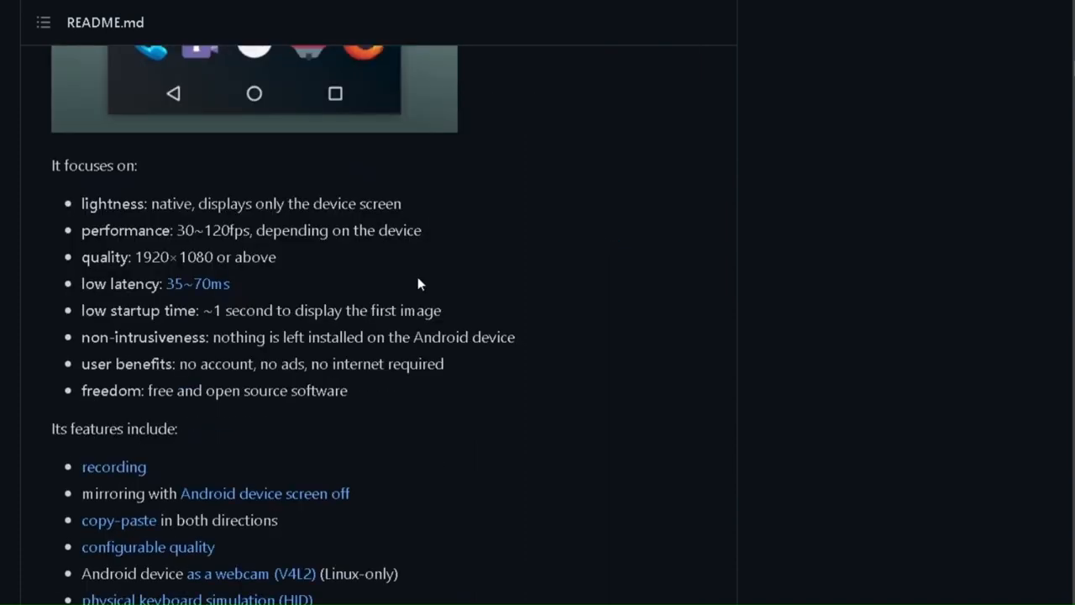
double_click(101, 203)
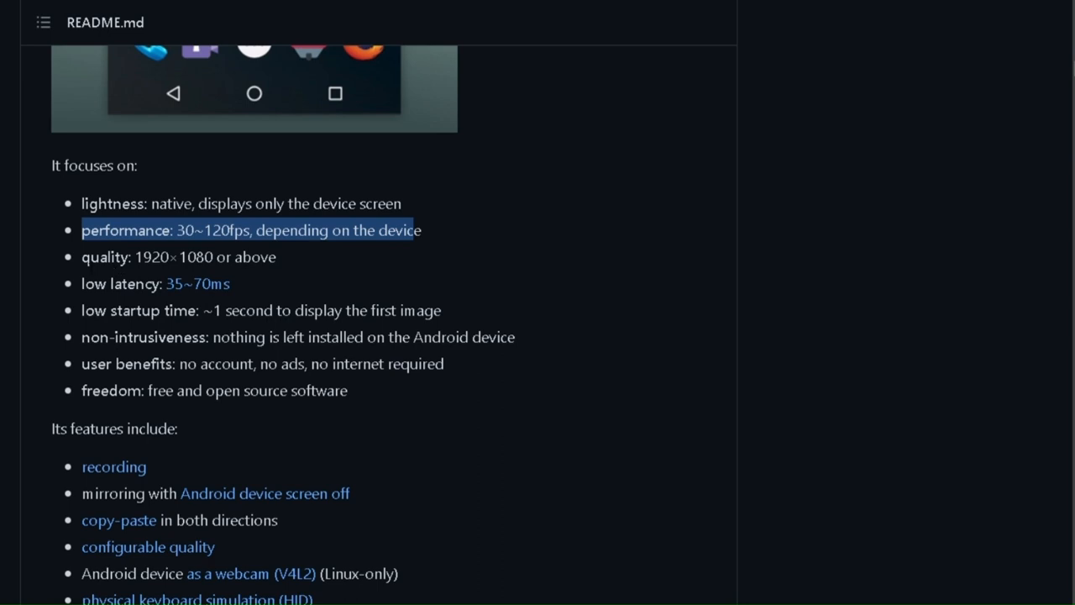
left_click(178, 257)
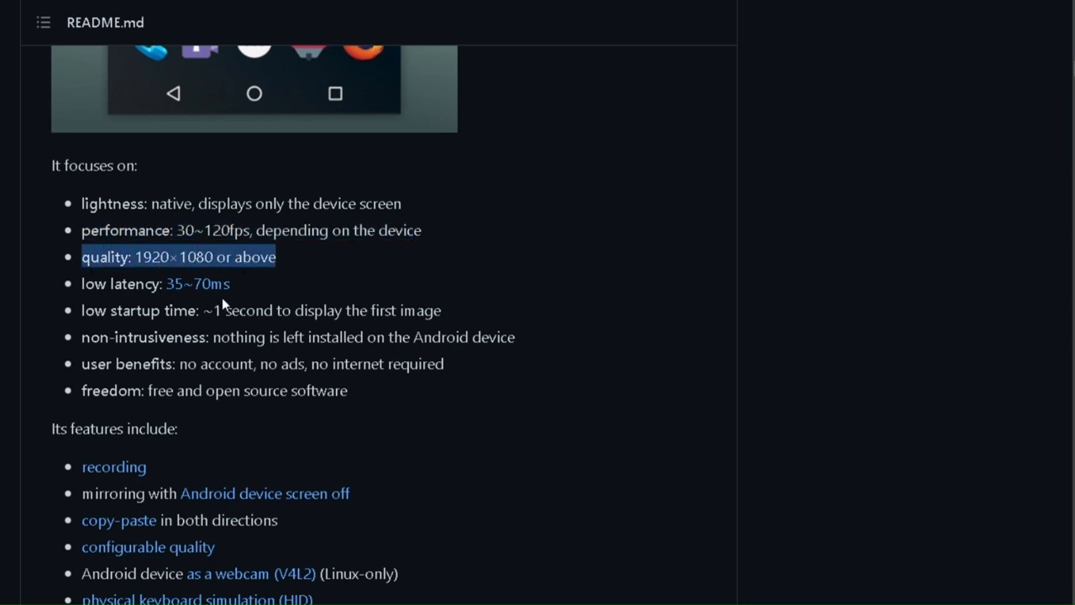
mouse_move(197, 283)
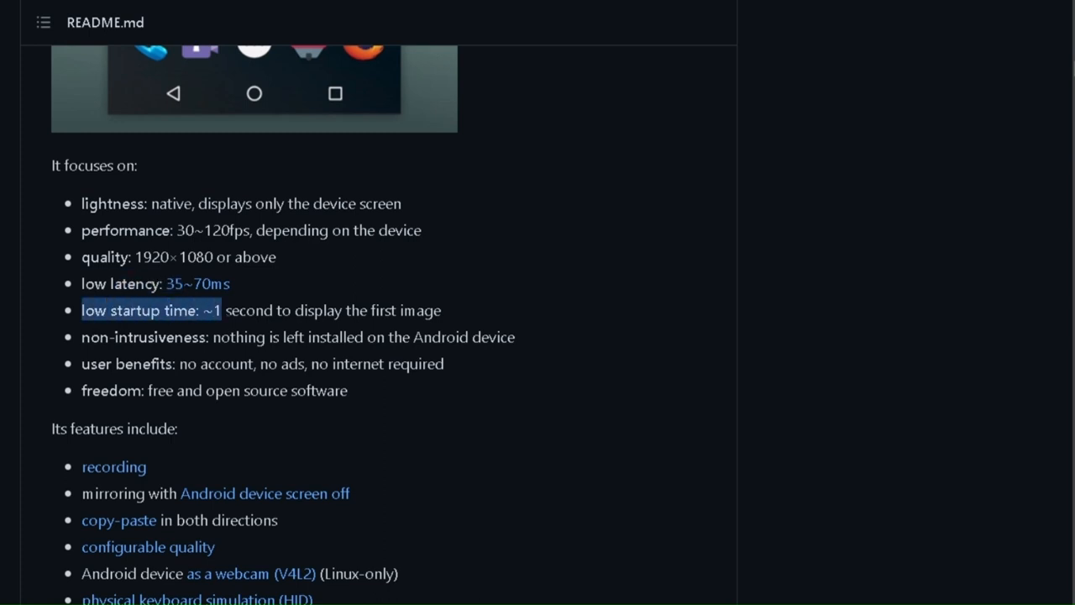
mouse_move(50, 221)
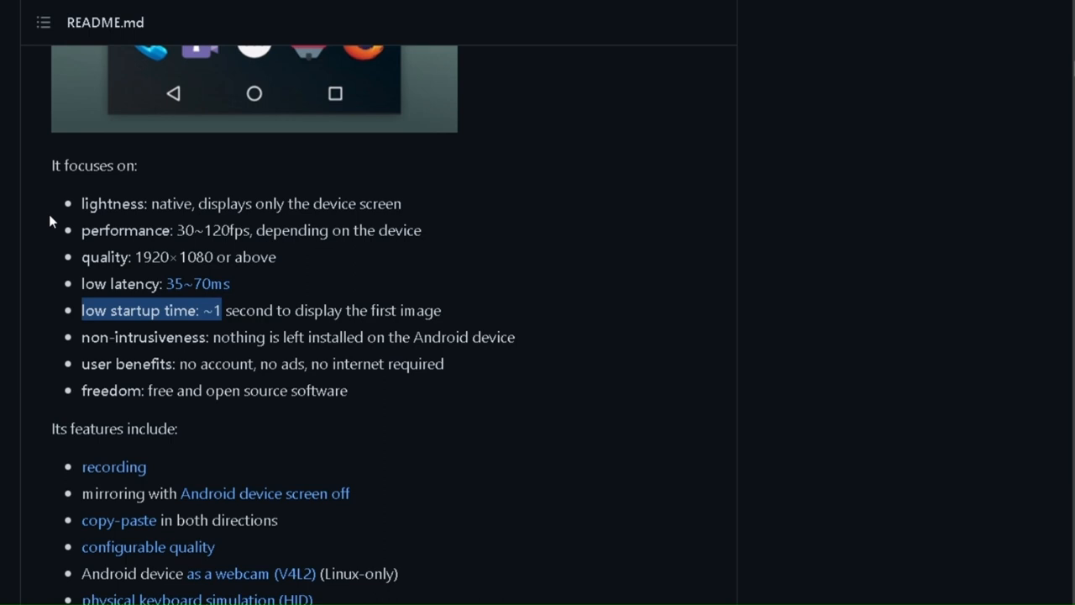
Highlight the word 'recording', then select the whole README features list
scroll("down", 3)
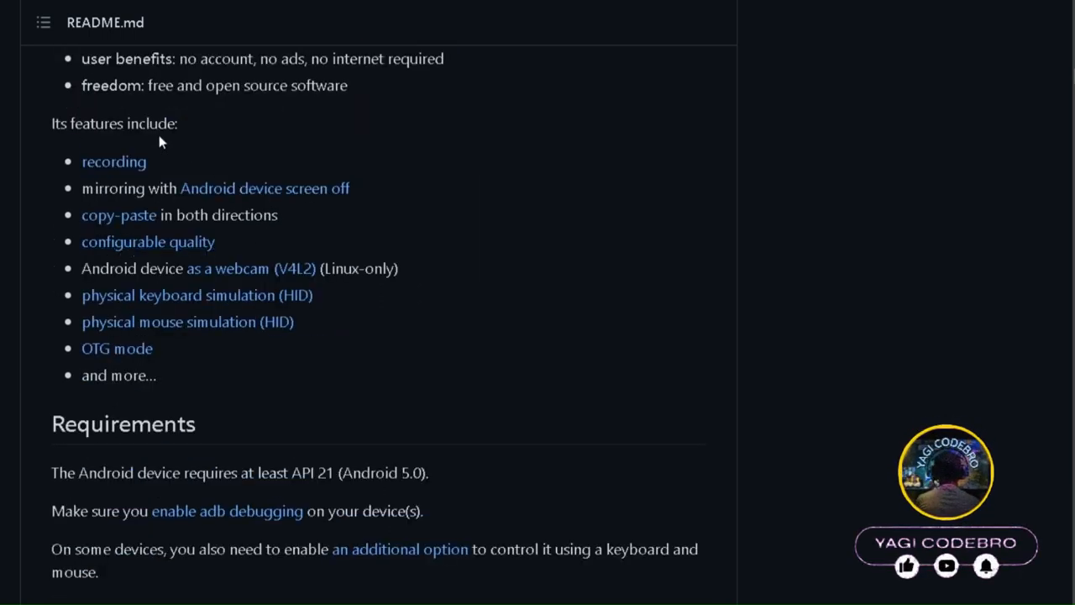
double_click(113, 161)
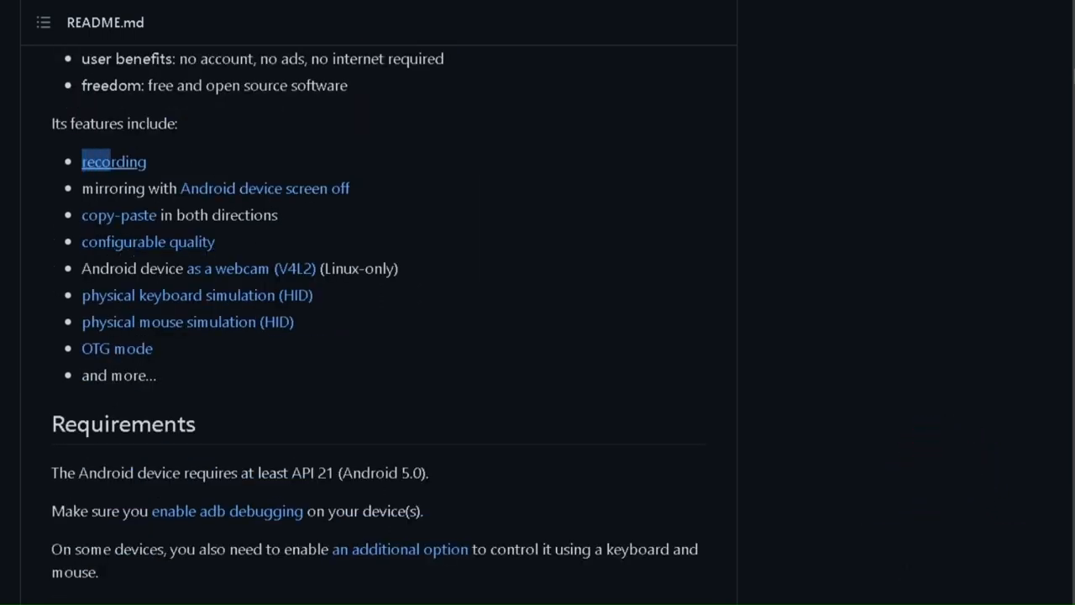
left_click_drag(82, 161, 153, 347)
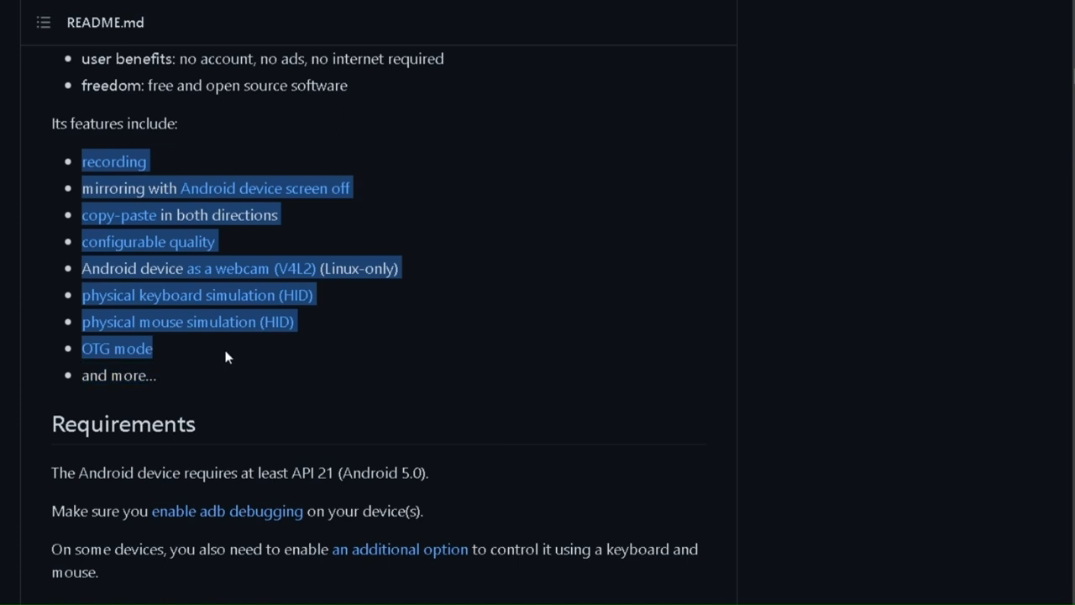
mouse_move(222, 237)
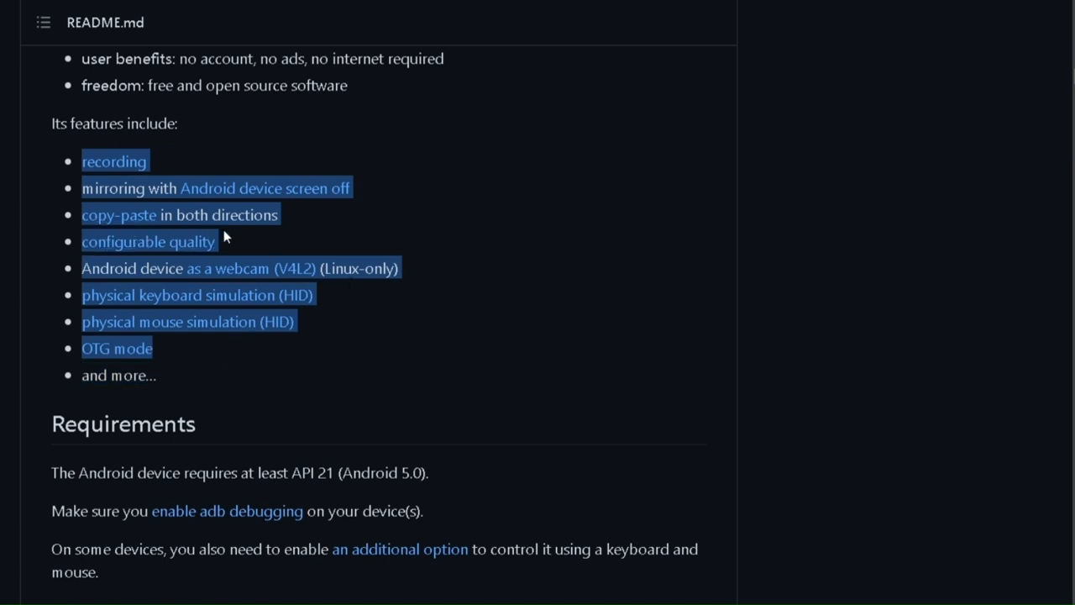
mouse_move(331, 287)
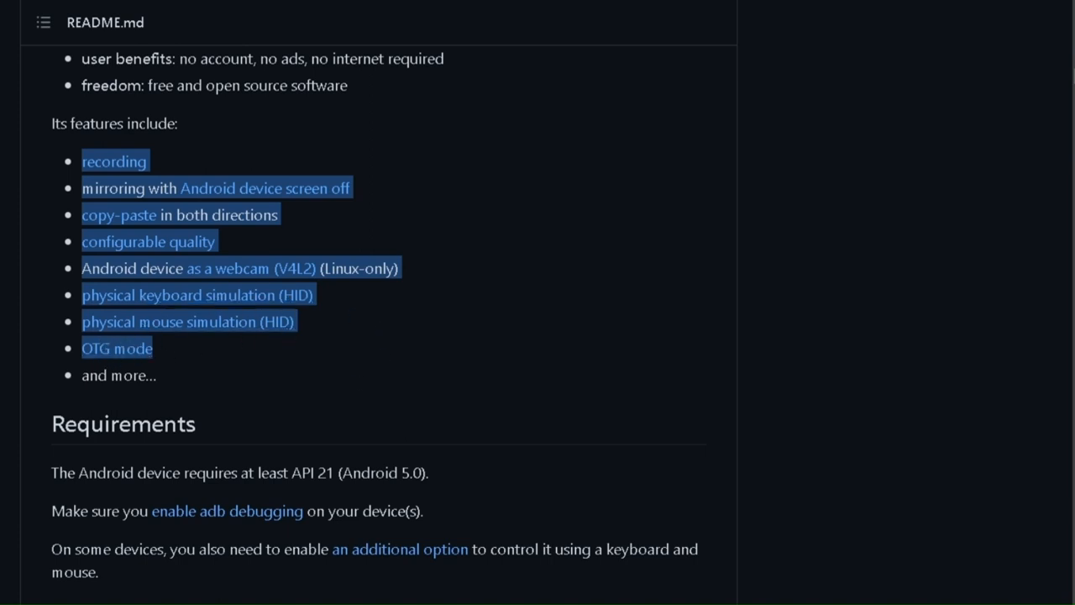
Highlight the sentence stating the Android device requires at least API 21
scroll("down", 3)
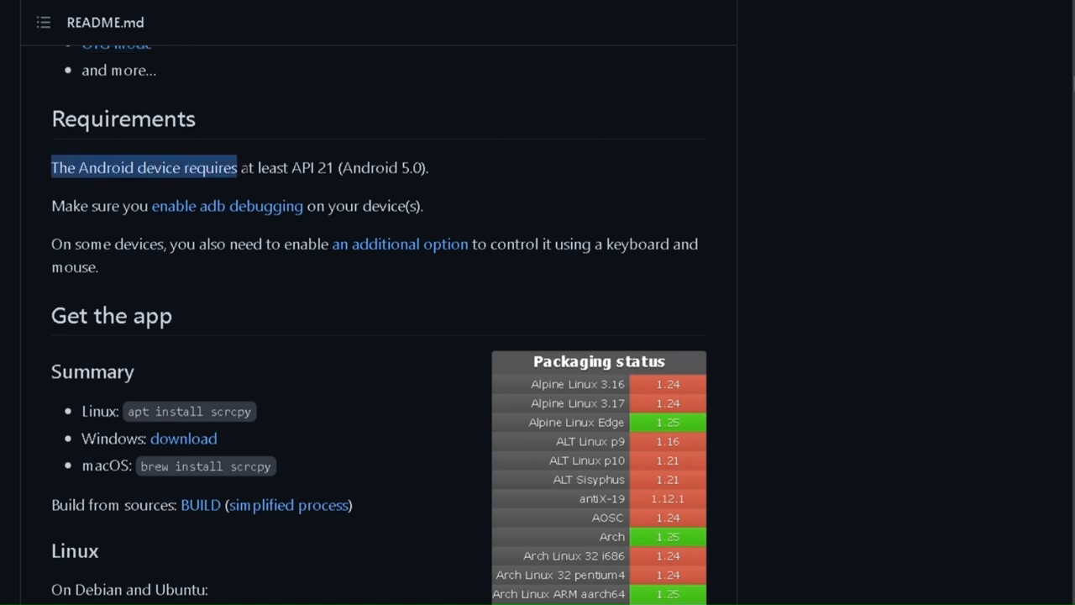
left_click_drag(237, 167, 429, 167)
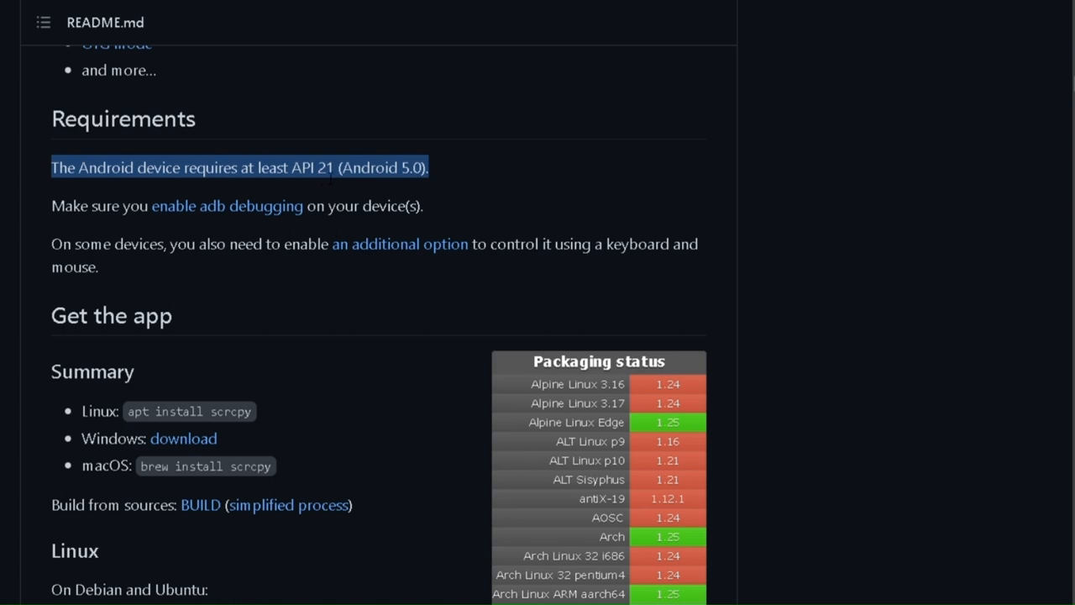
mouse_move(411, 196)
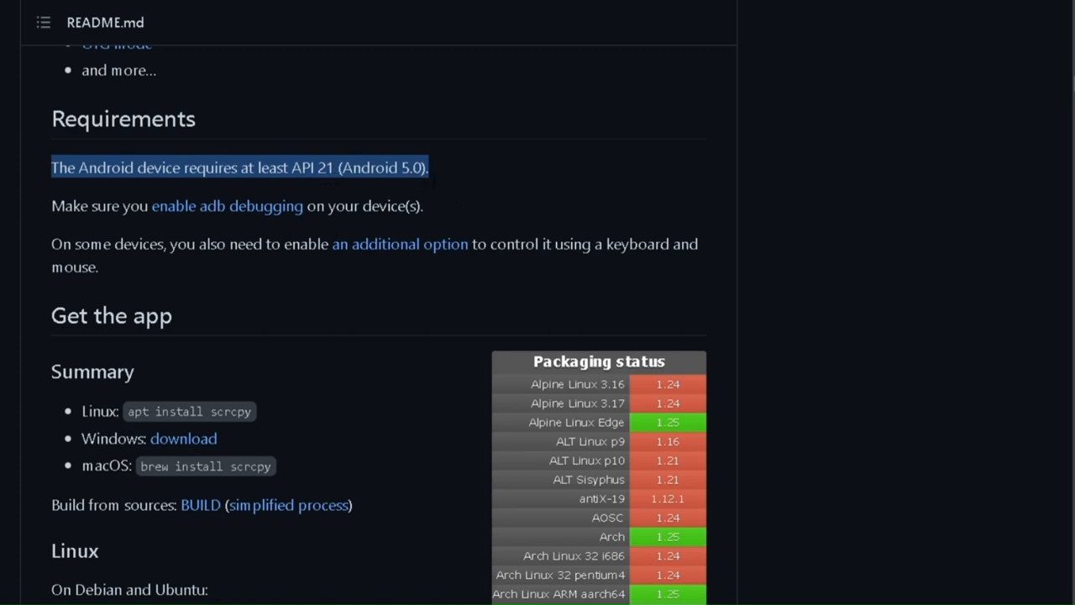
mouse_move(84, 225)
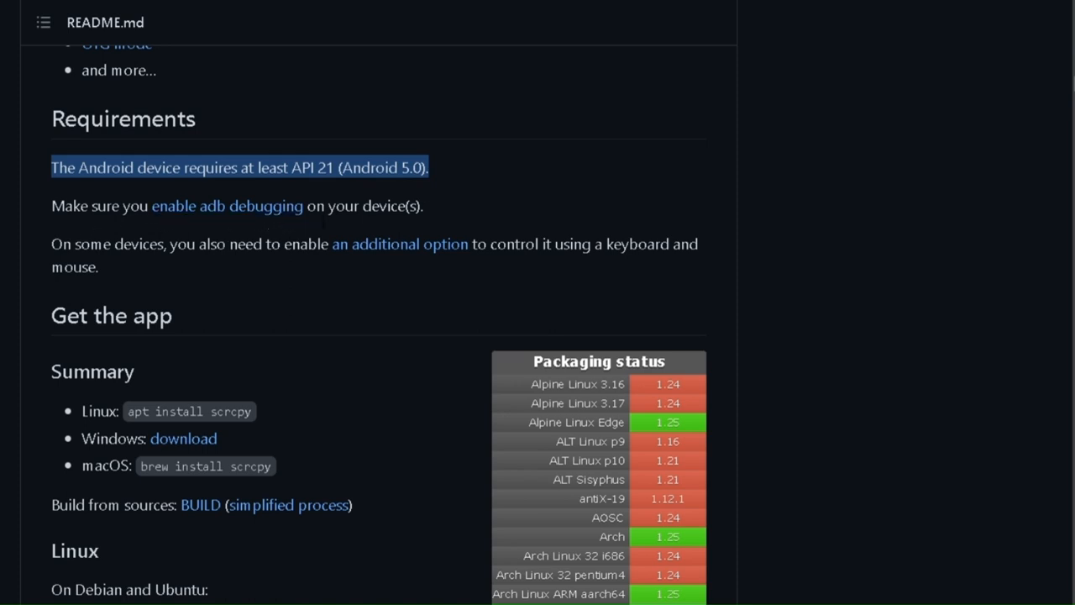
mouse_move(225, 223)
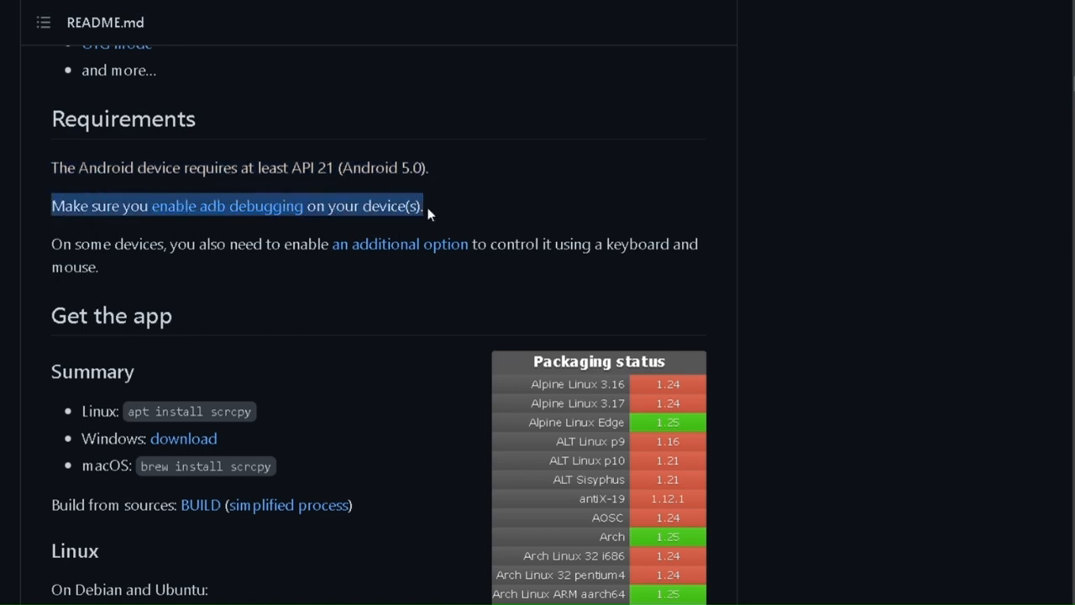
mouse_move(347, 298)
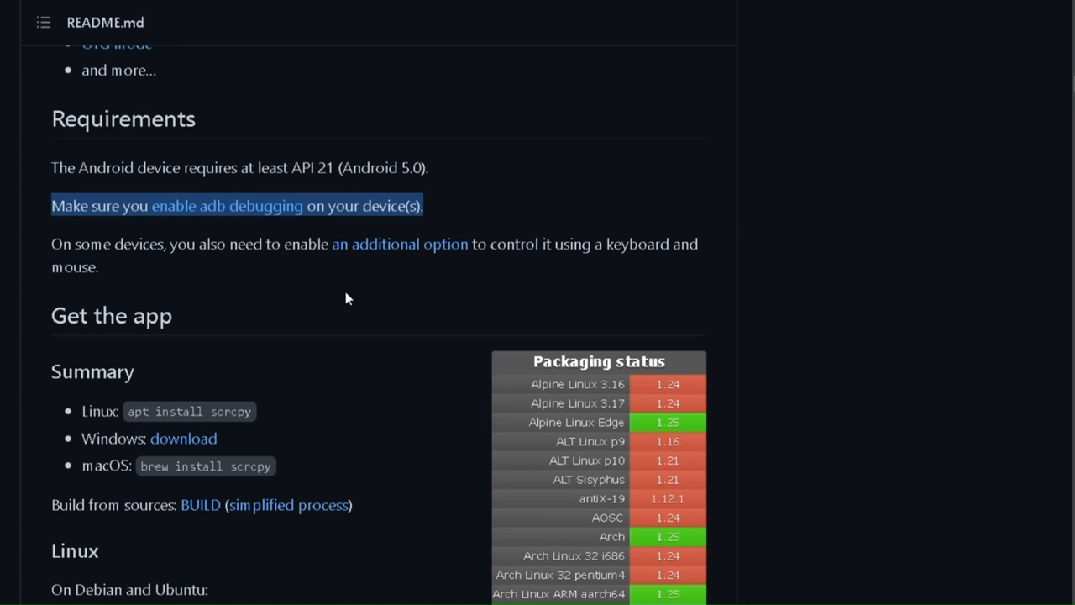
Scroll past the Linux, Windows and macOS install instructions down to the Run heading
scroll("down", 3)
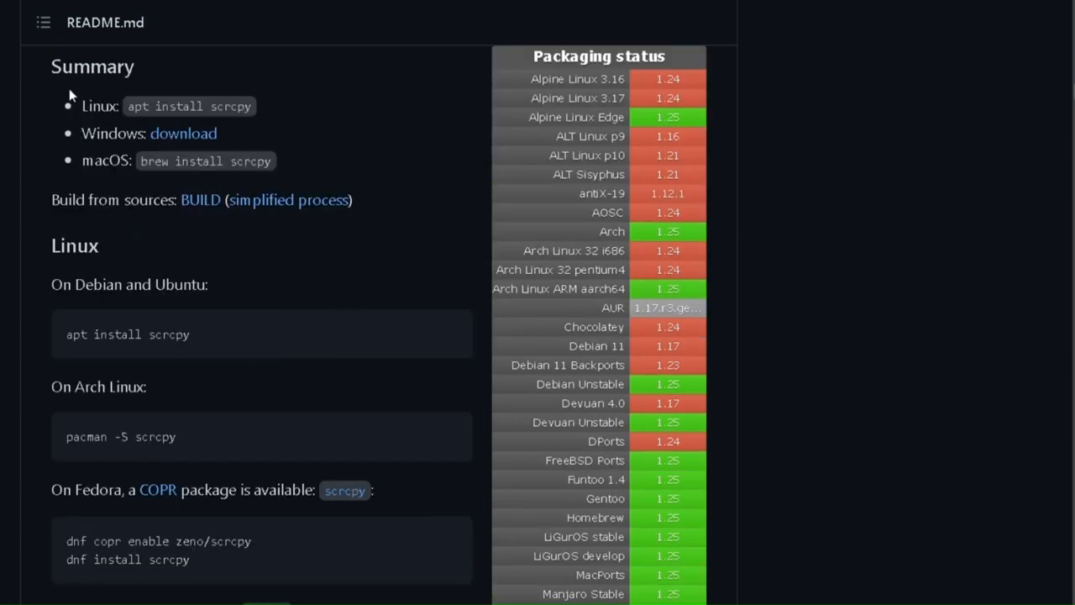
mouse_move(71, 94)
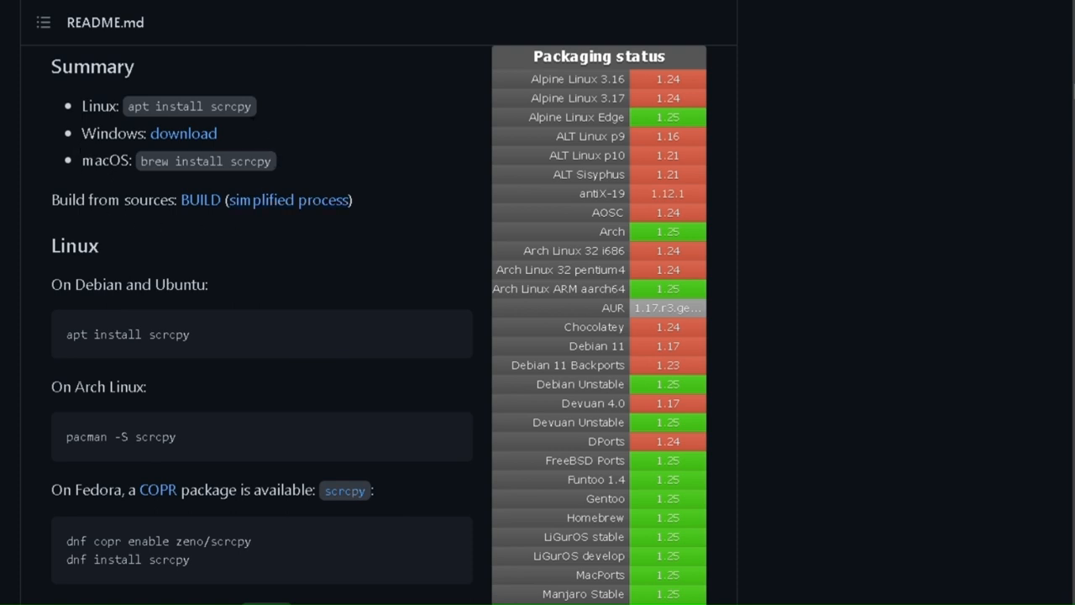
mouse_move(82, 177)
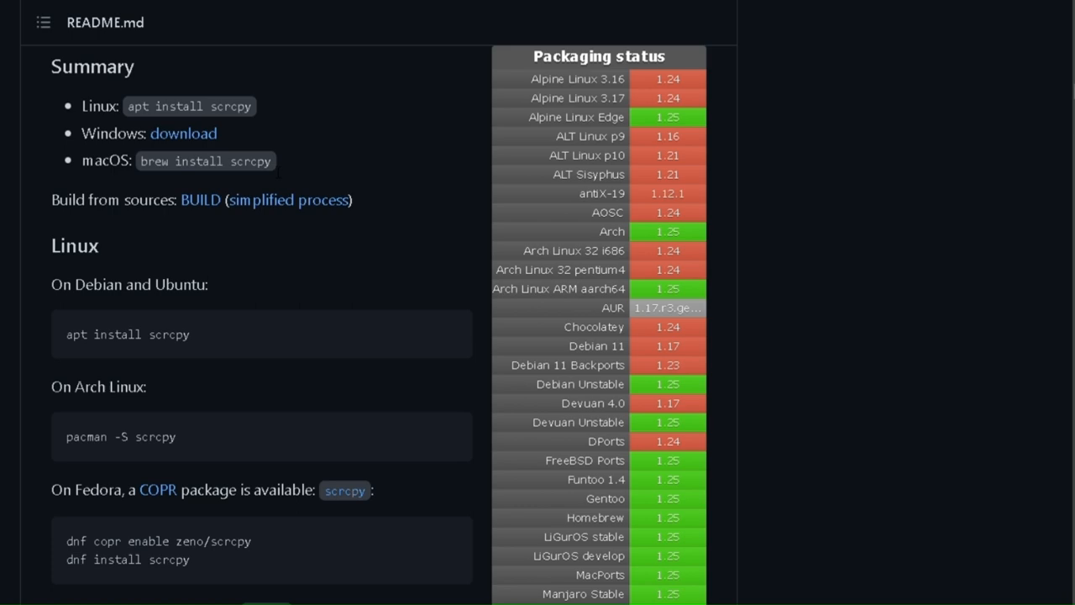
scroll("down", 3)
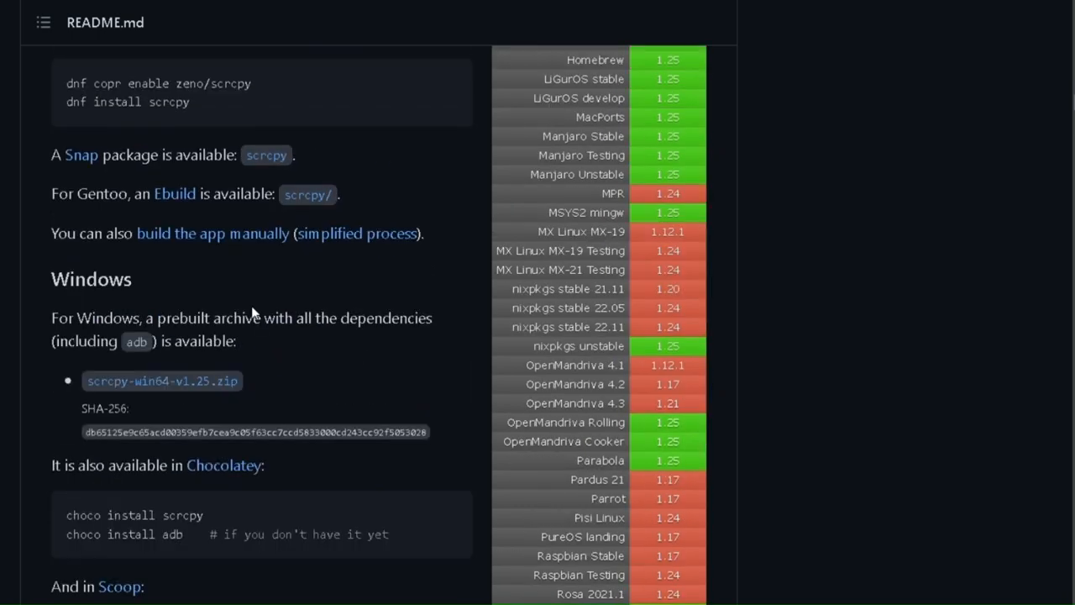
scroll("down", 3)
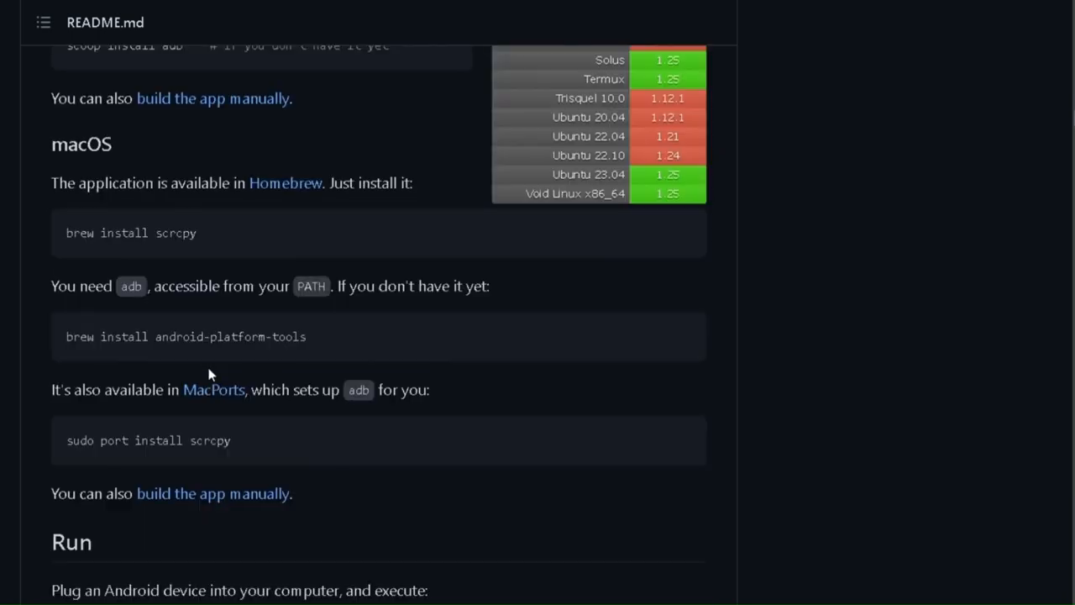
scroll("down", 3)
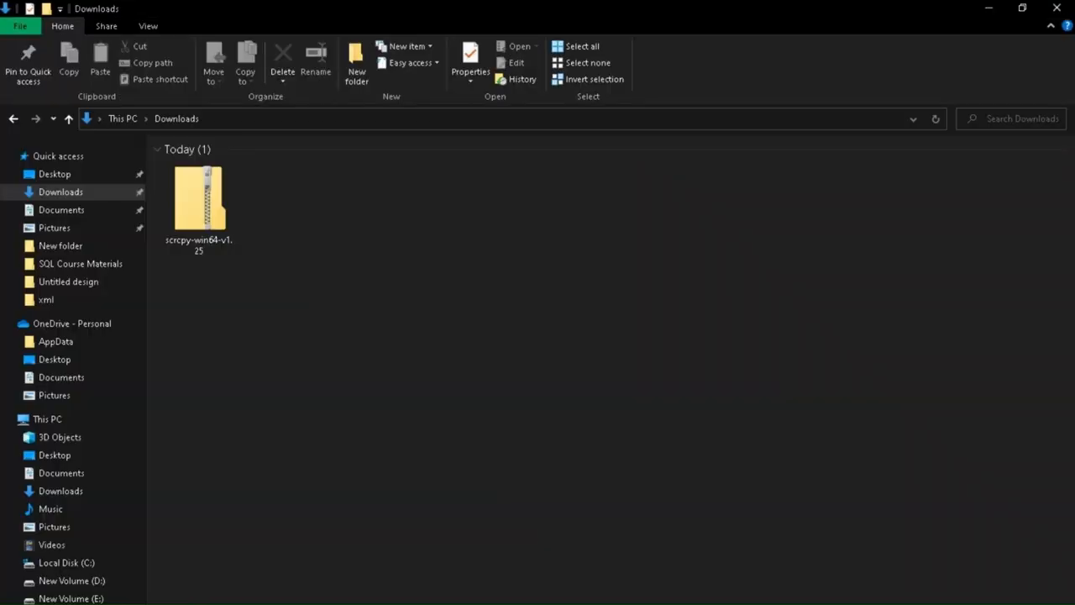
Open the scrcpy-win64-v1.25 zip from Downloads and its inner scrcpy-win64-v1.25 folder
left_click(198, 202)
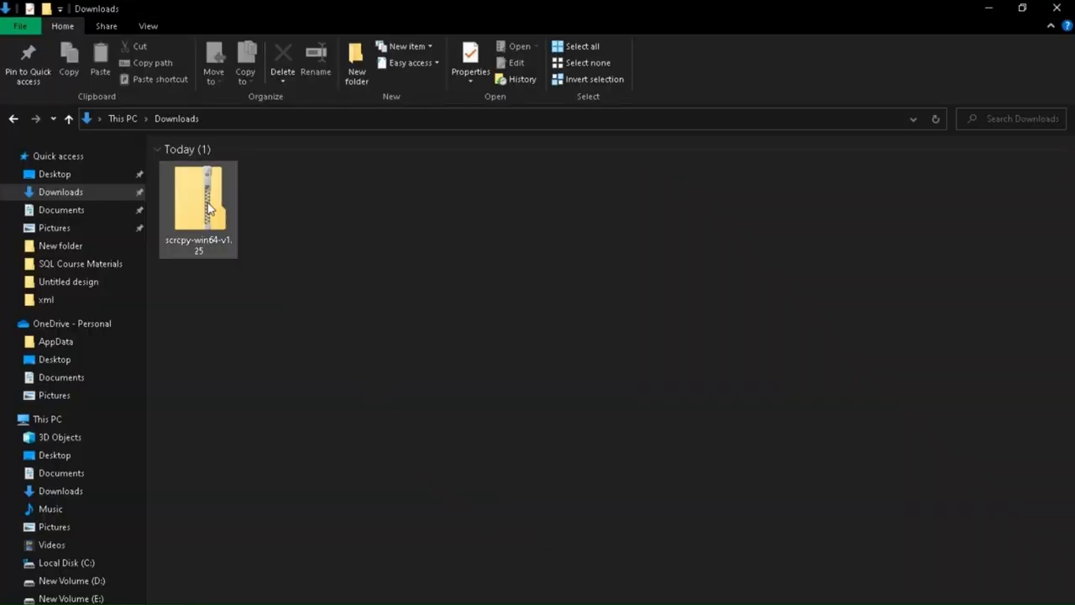
left_click(198, 193)
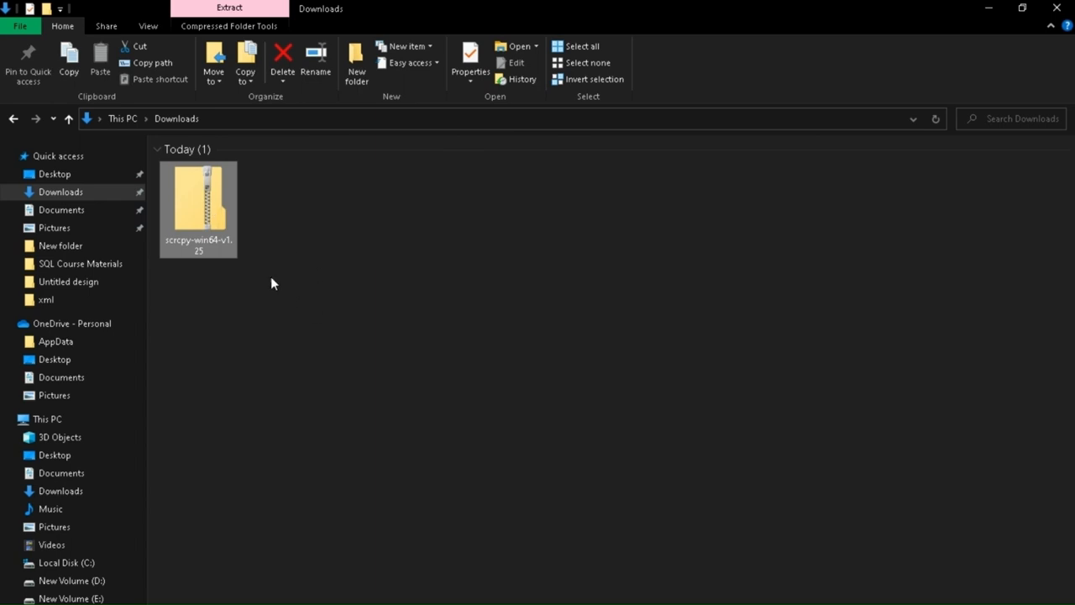
double_click(198, 206)
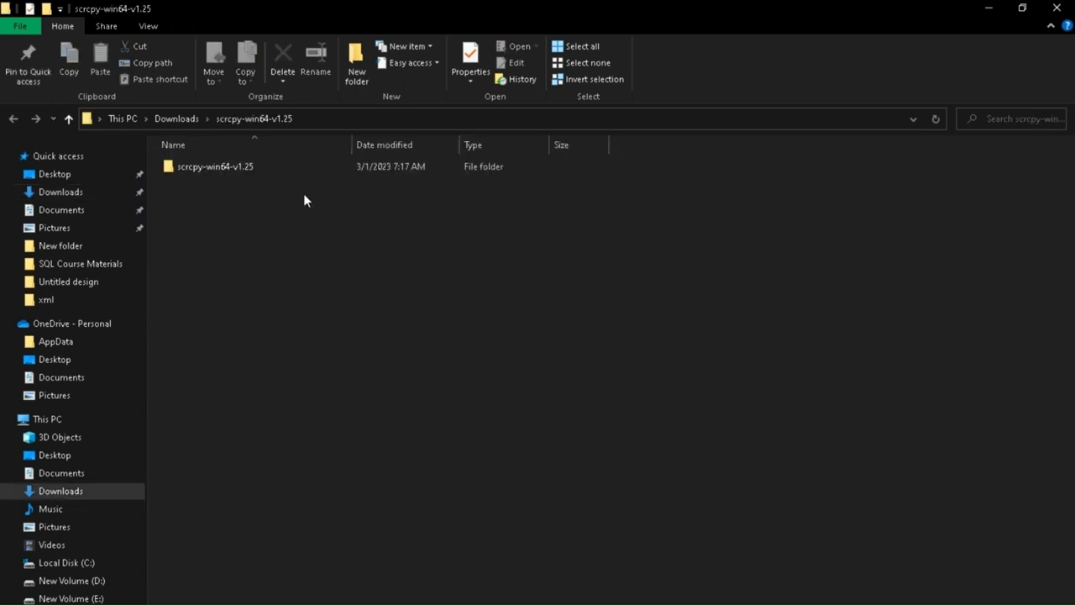
left_click(215, 166)
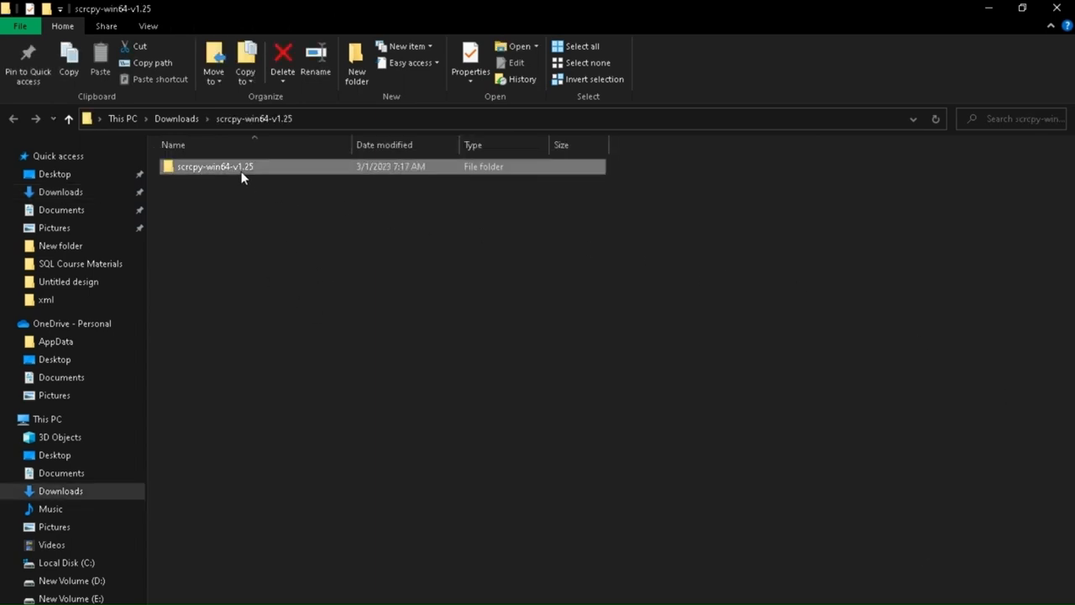
double_click(215, 167)
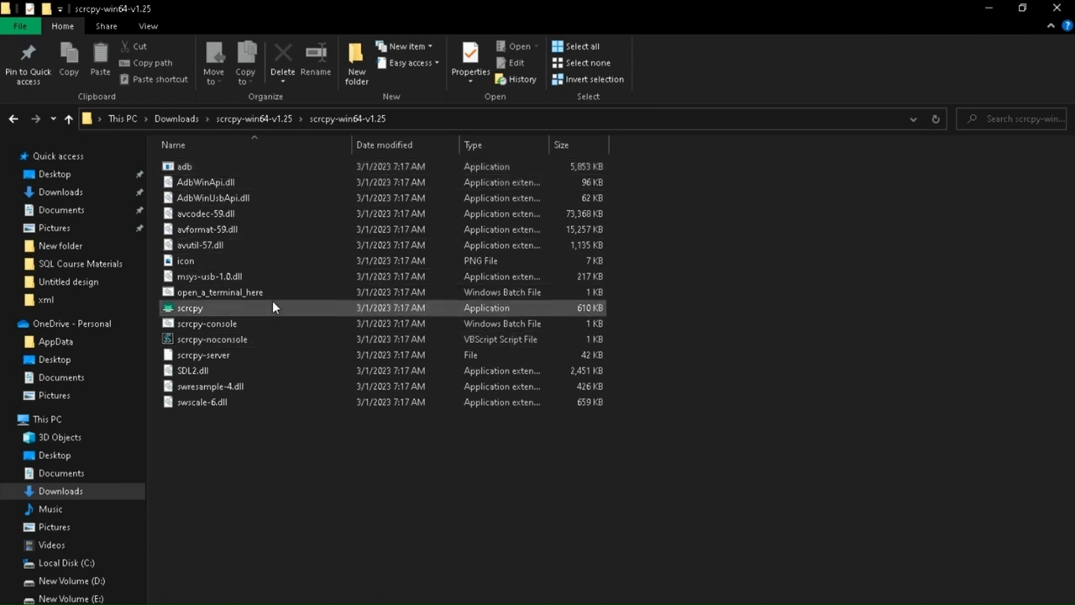
Select scrcpy-server, adb and scrcpy, then launch the scrcpy application
left_click(202, 354)
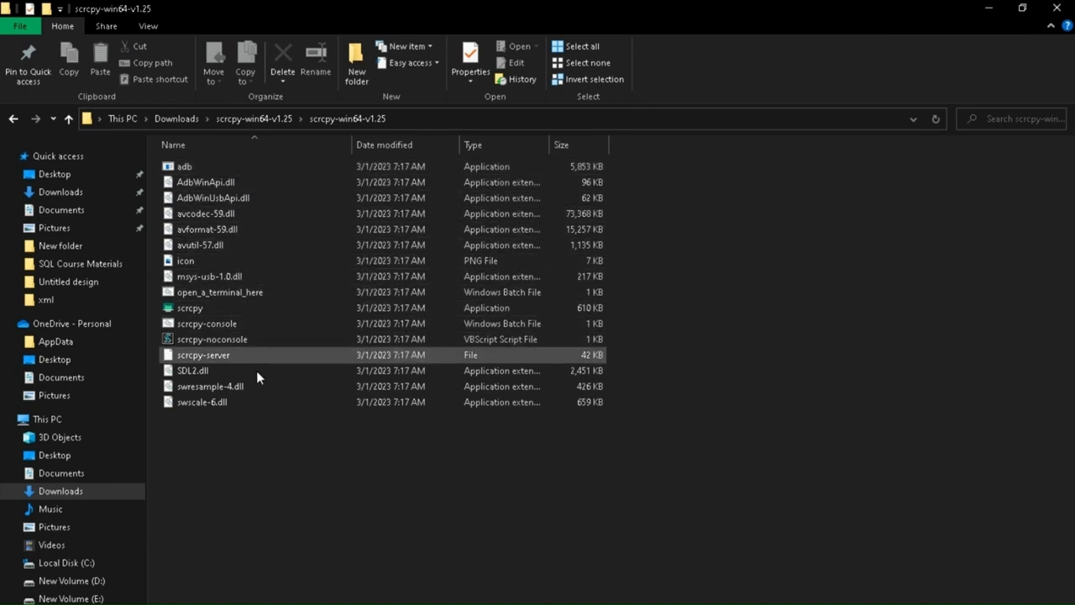
left_click(184, 165)
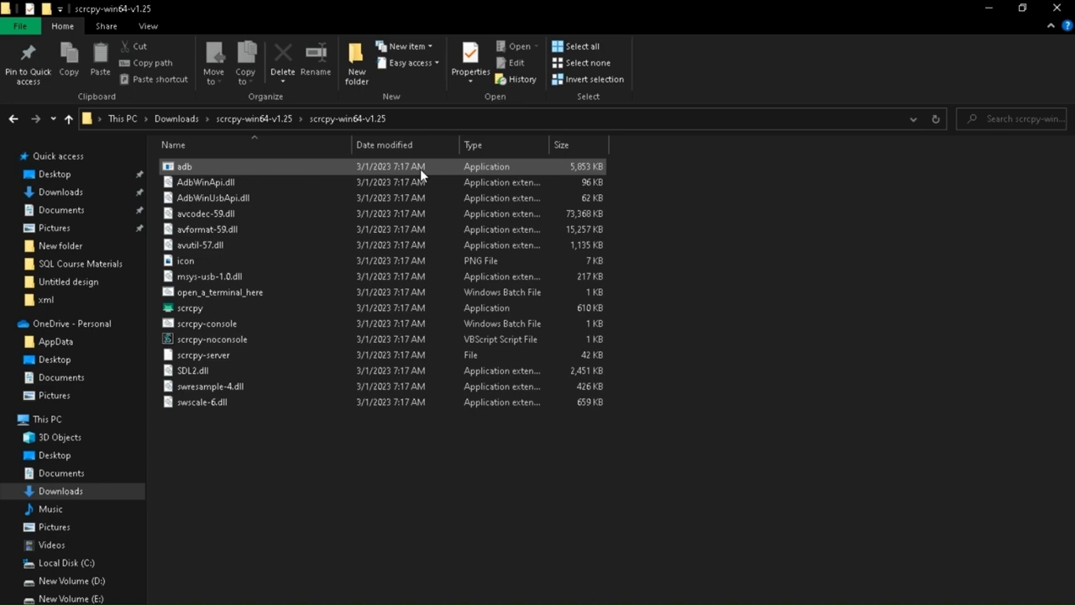
left_click(189, 308)
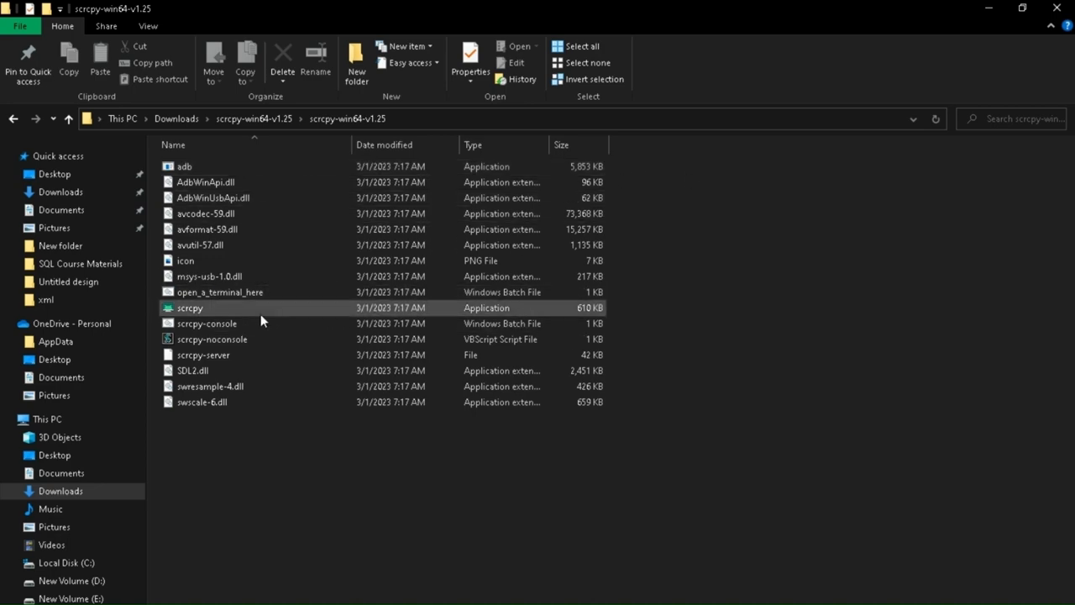
double_click(190, 307)
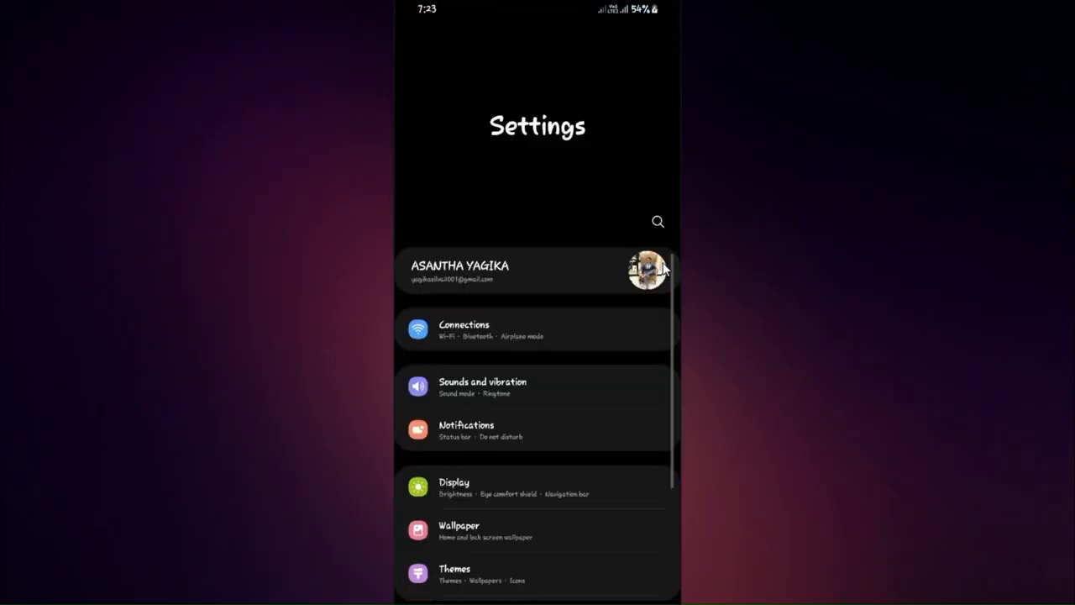
Enable developer mode via About phone > Software information > Build number, then go back
scroll("down", 3)
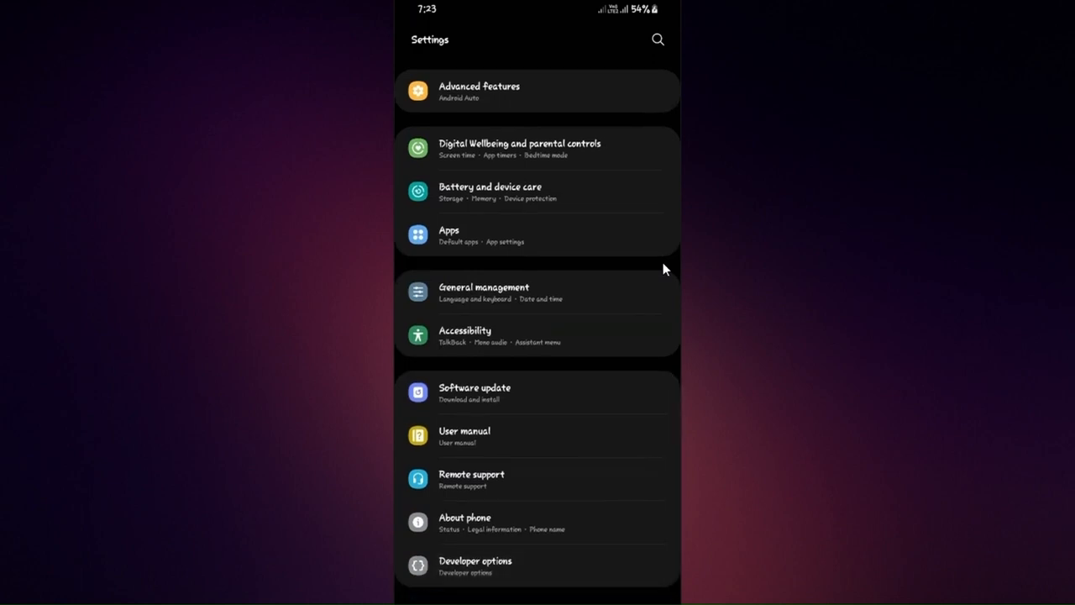
left_click(464, 517)
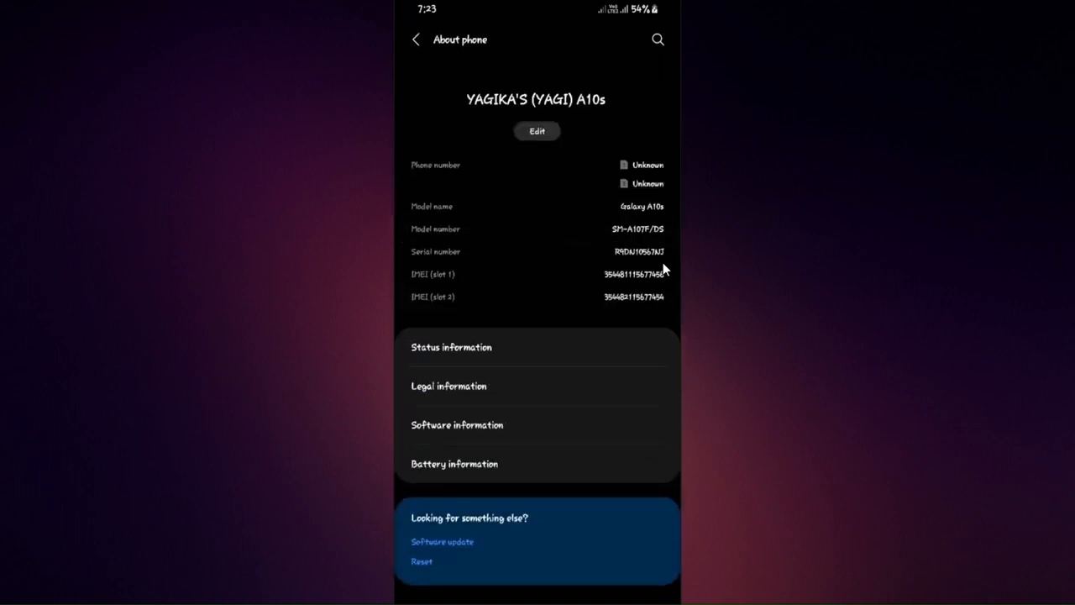
left_click(456, 424)
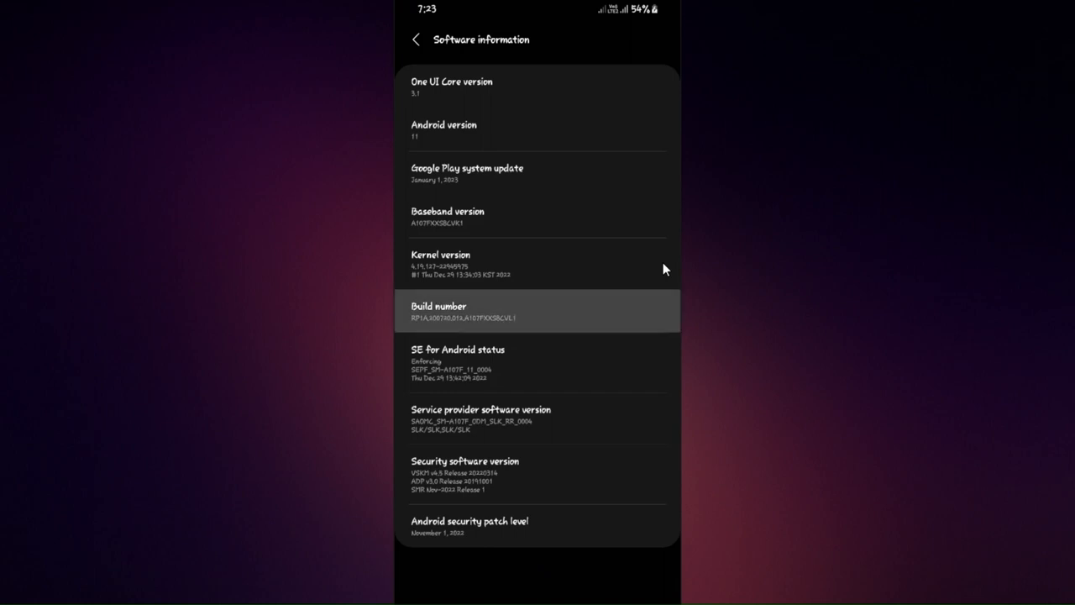
left_click(439, 311)
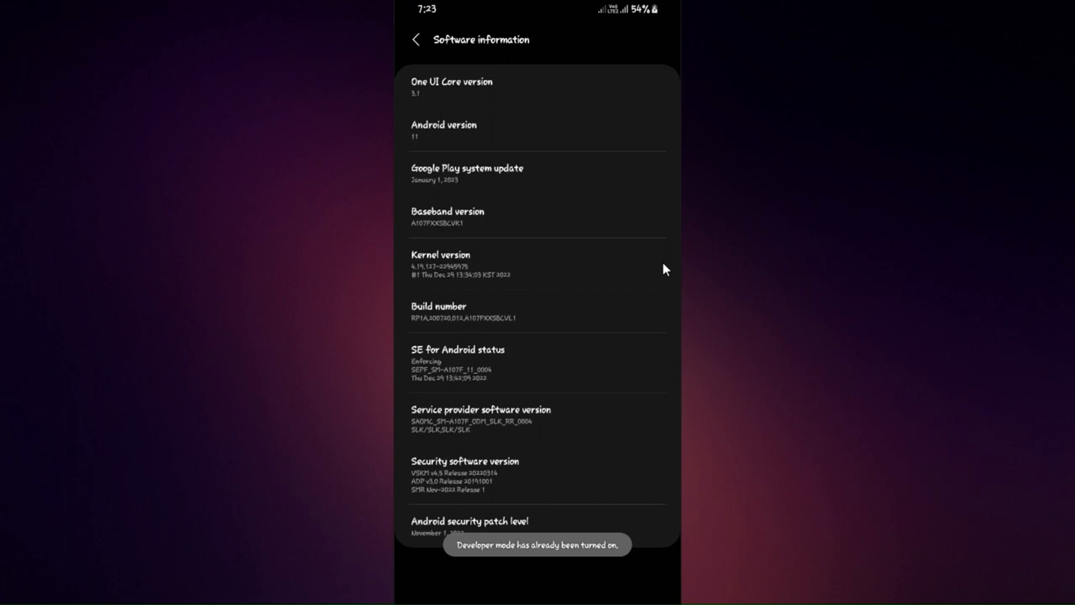
left_click(415, 40)
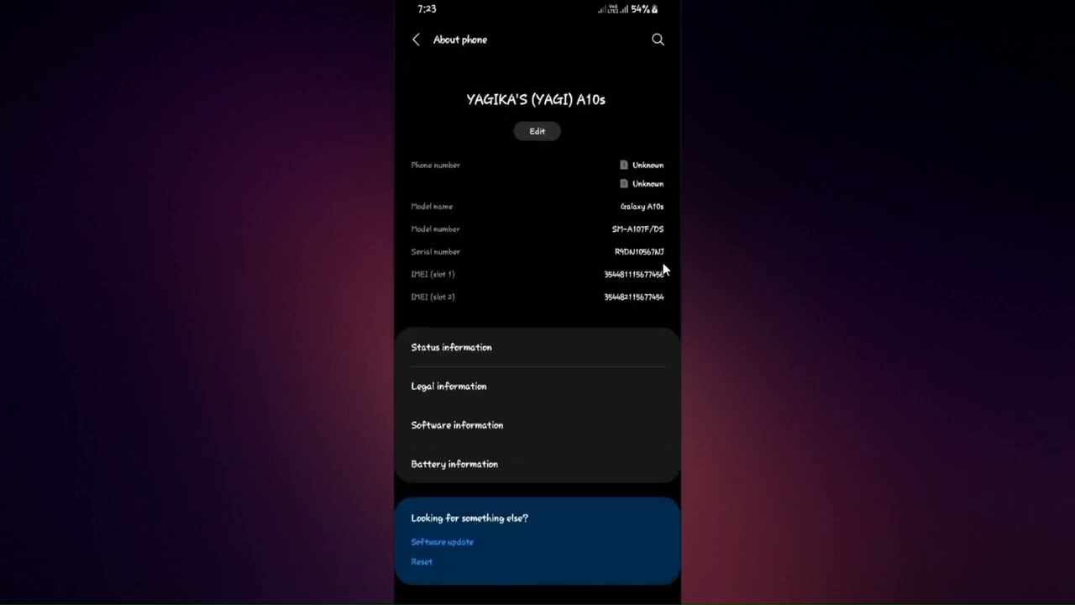
left_click(416, 40)
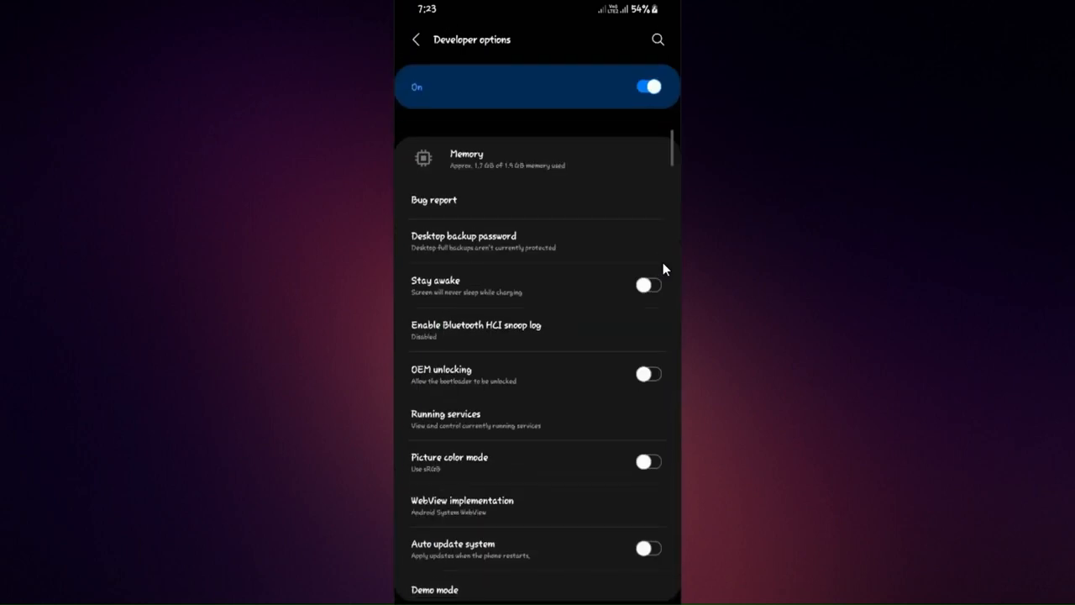
Scroll Developer options down to the Debugging section to check the USB debugging toggle
scroll("down", 3)
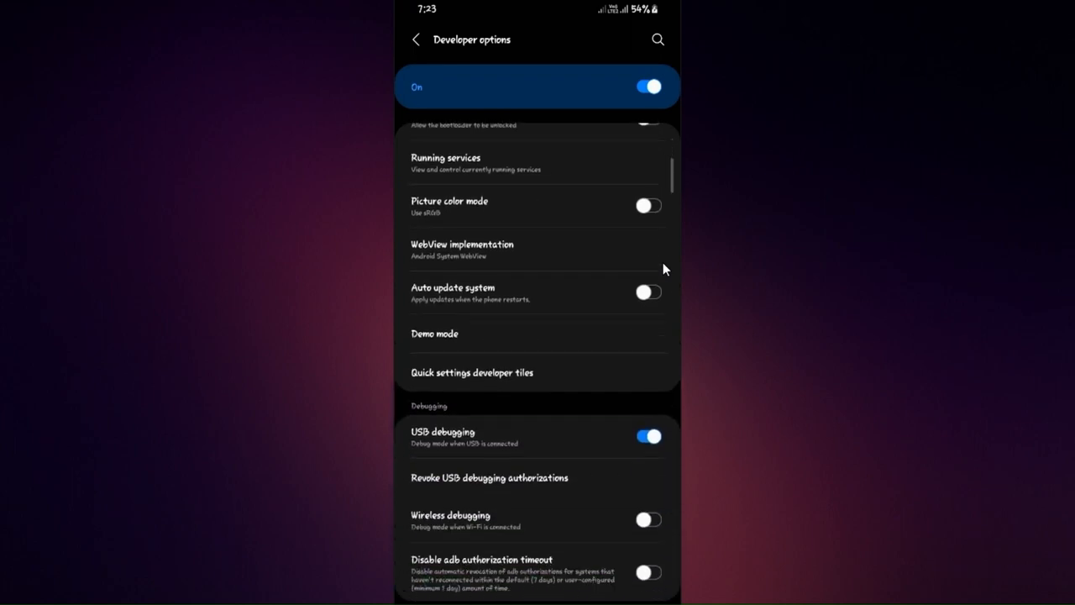
scroll("down", 3)
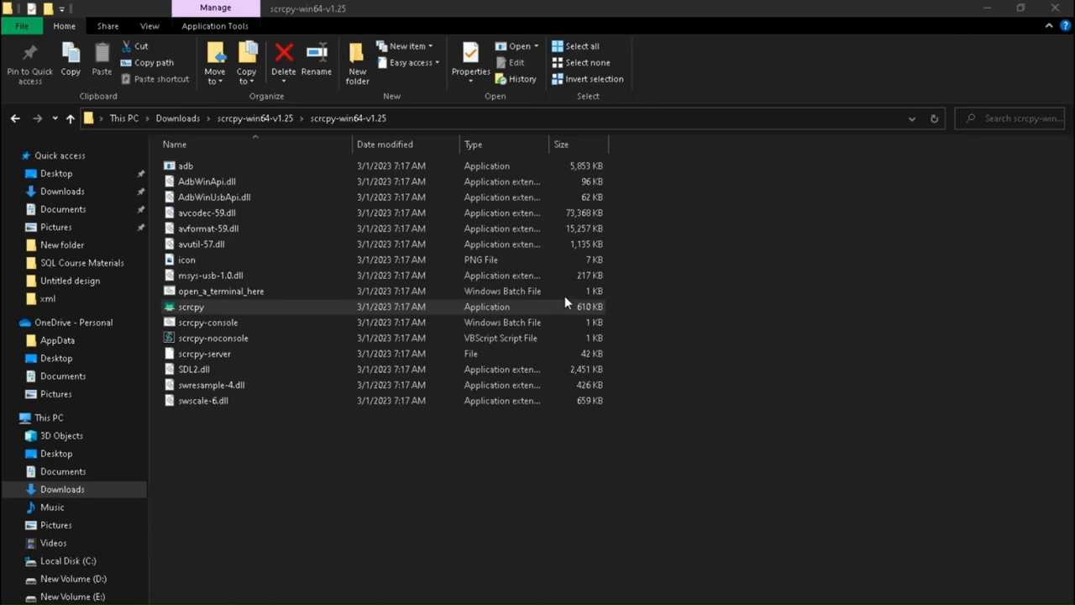
Launch scrcpy.exe to mirror the phone, then open YouTube in the mirrored window
double_click(191, 306)
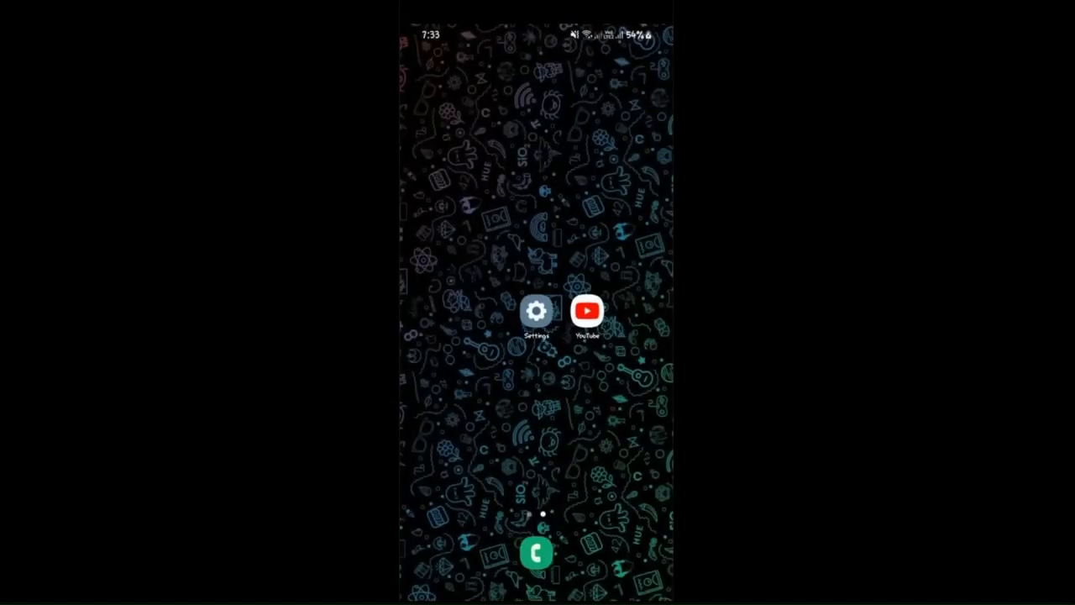
left_click(586, 310)
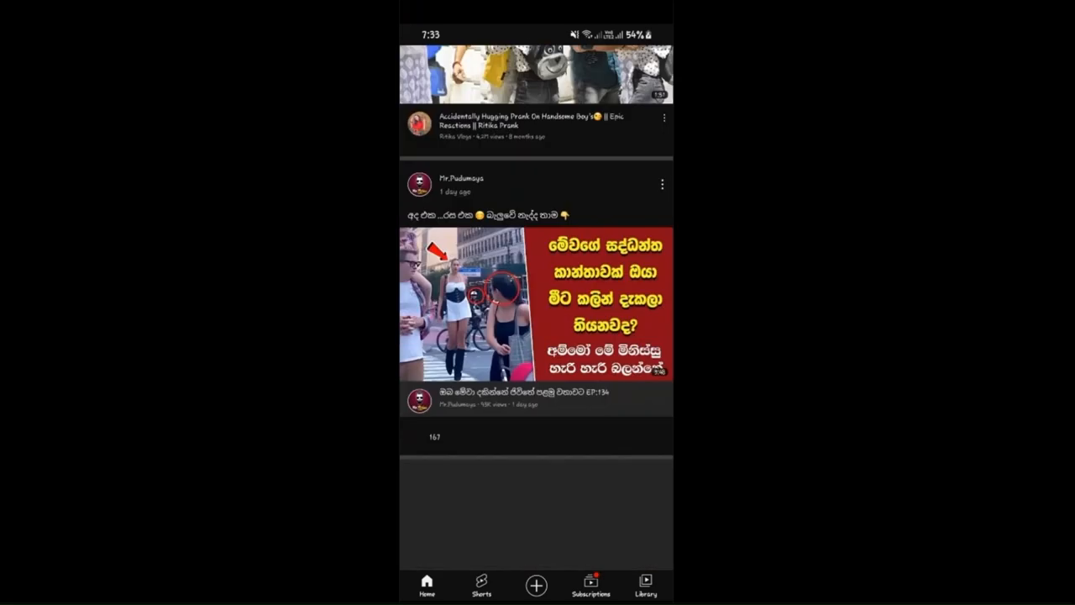